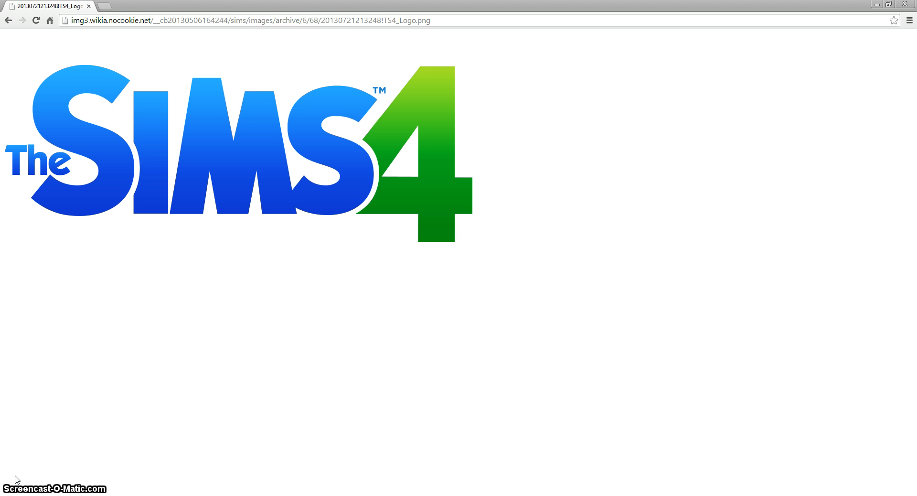
Save TheSims4Font.rar from its Dropbox share page to the computer's downloads
{"action": "left_click", "coordinate": [26, 153]}
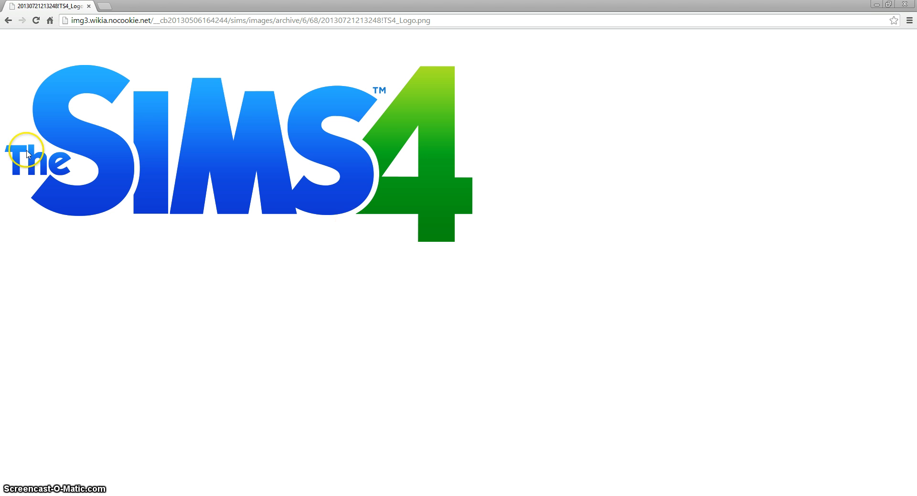
{"action": "mouse_move", "coordinate": [55, 132]}
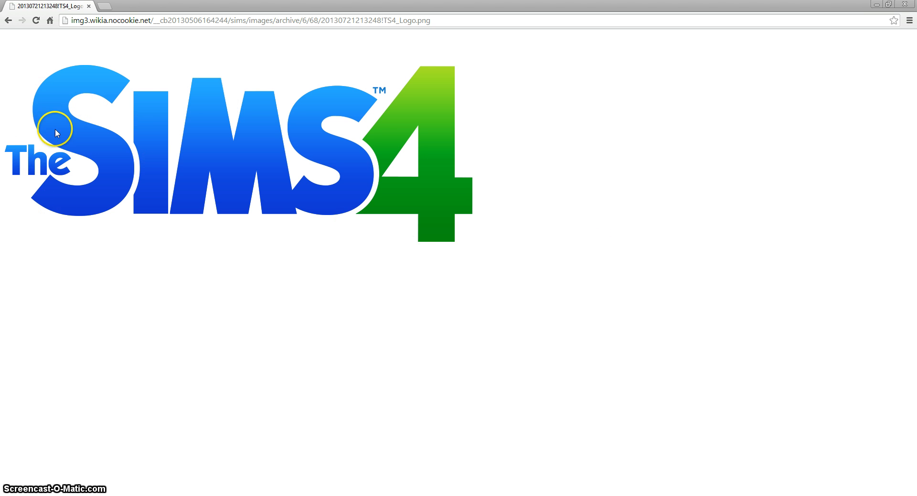
{"action": "mouse_move", "coordinate": [873, 13]}
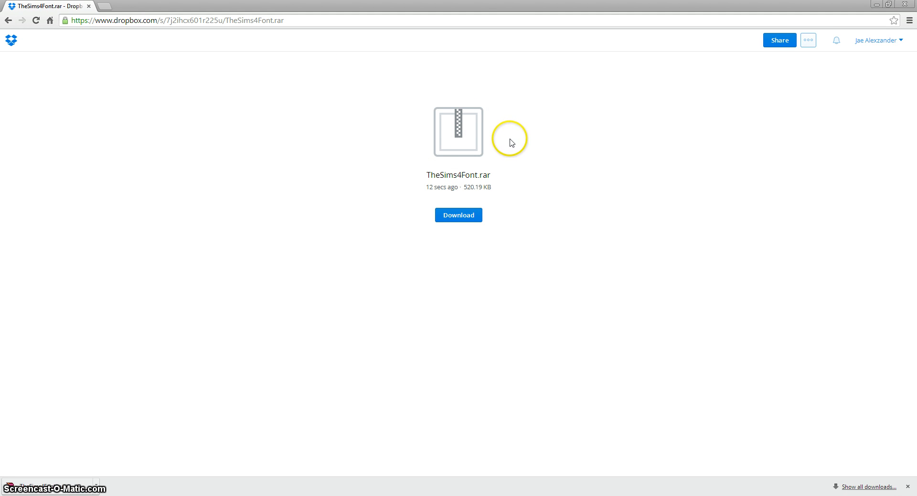
{"action": "mouse_move", "coordinate": [449, 156]}
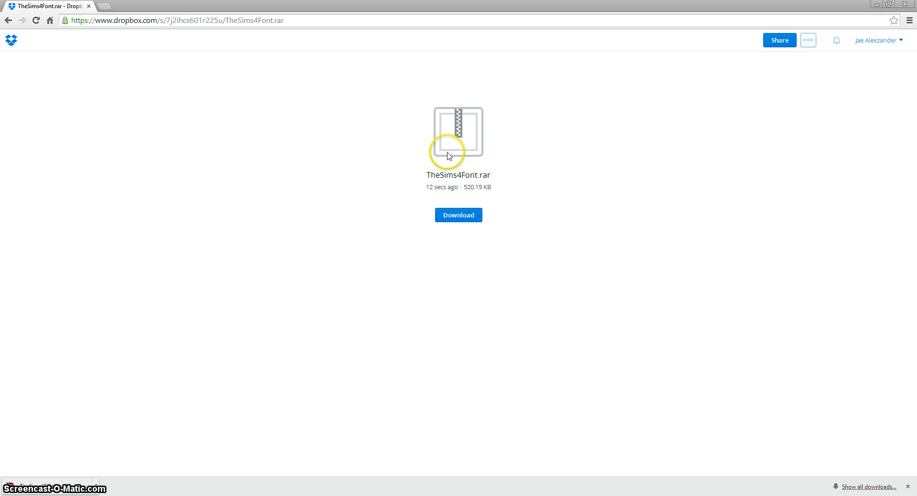
{"action": "left_click", "coordinate": [458, 214]}
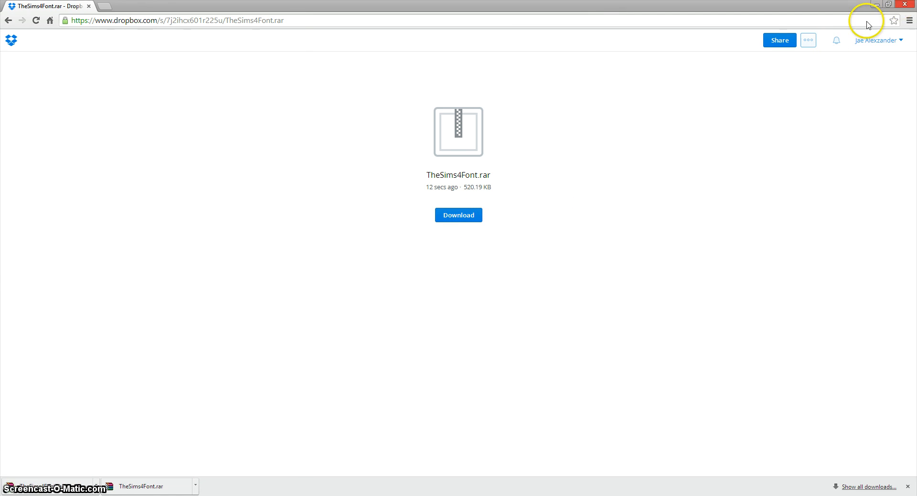
Extract the font archive onto the desktop and bring up the extracted Pluto Sans files' actions
{"action": "right_click", "coordinate": [18, 173]}
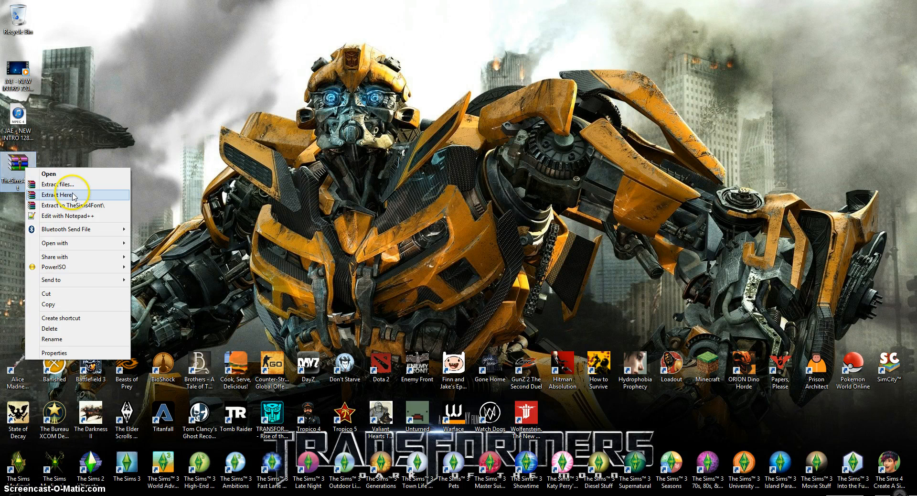
{"action": "left_click", "coordinate": [57, 194]}
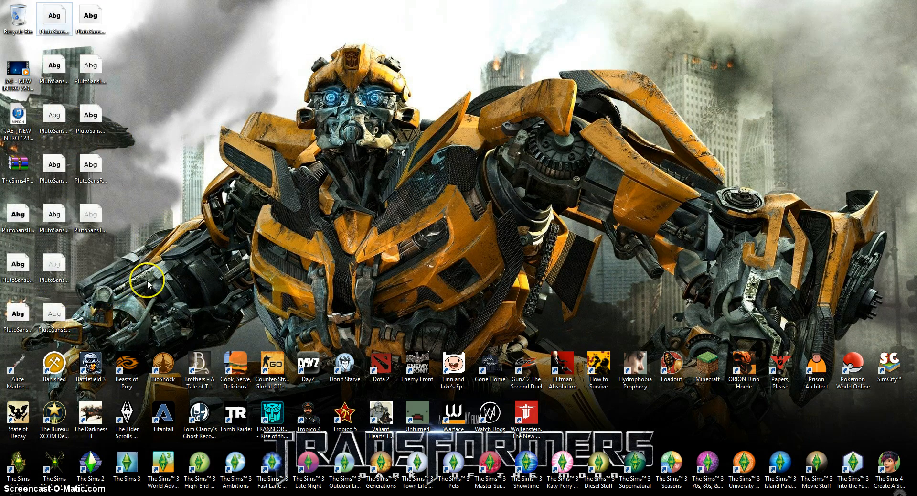
{"action": "right_click", "coordinate": [54, 18]}
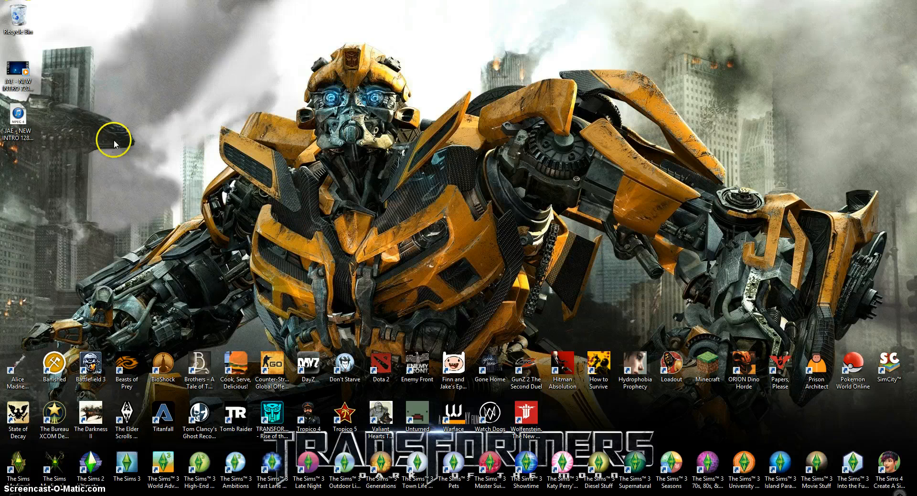
{"action": "mouse_move", "coordinate": [44, 108]}
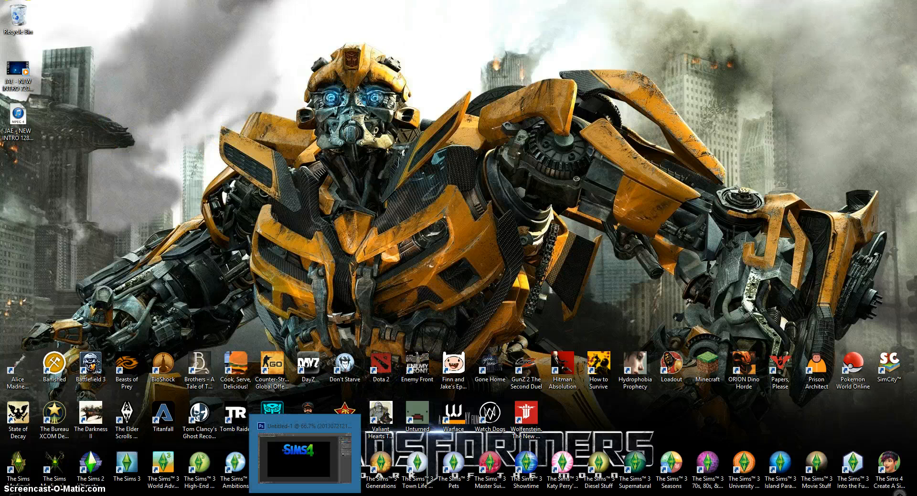
Switch back to the Untitled-1 Photoshop document holding The Sims 4 logo
{"action": "left_click", "coordinate": [304, 425]}
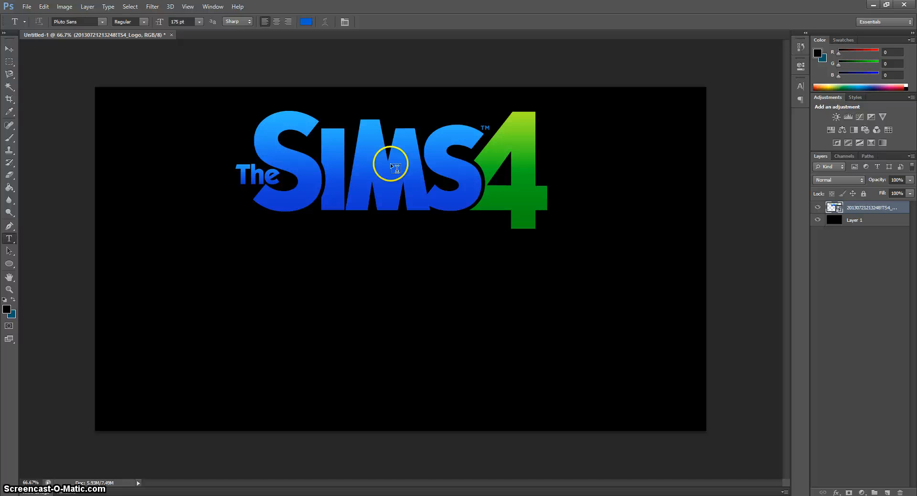
{"action": "mouse_move", "coordinate": [459, 165]}
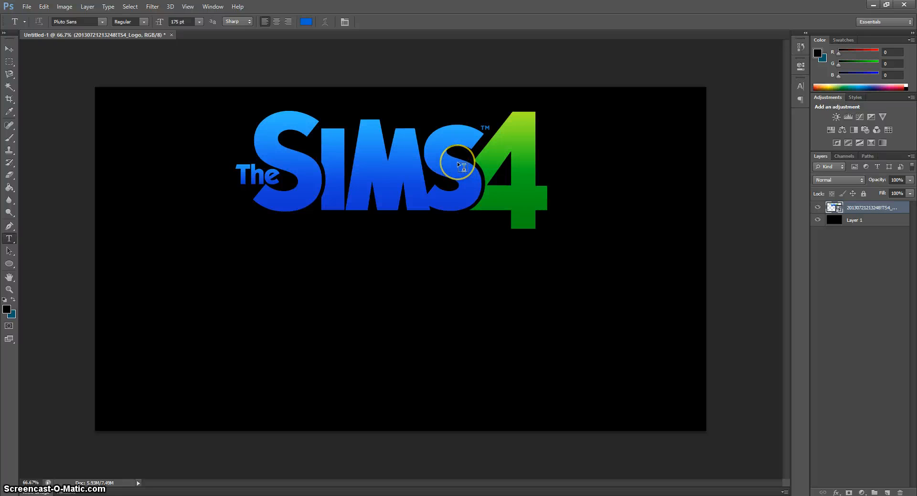
{"action": "mouse_move", "coordinate": [383, 141]}
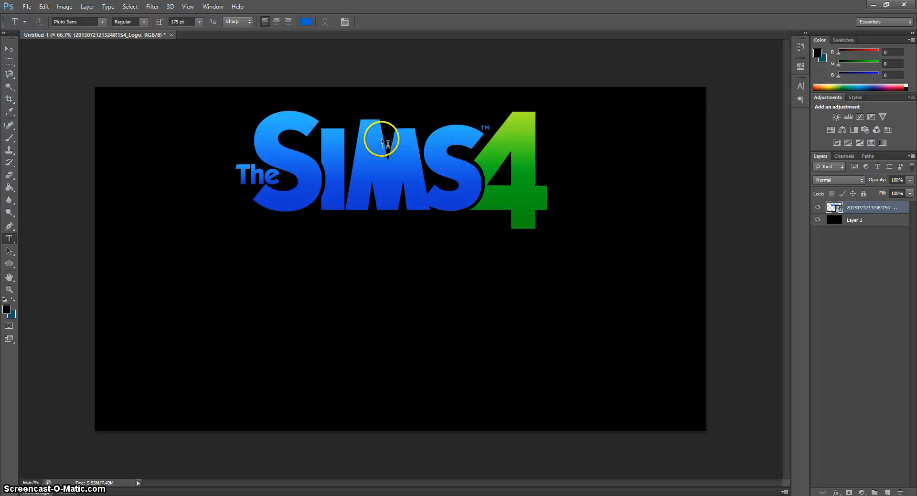
{"action": "mouse_move", "coordinate": [424, 193]}
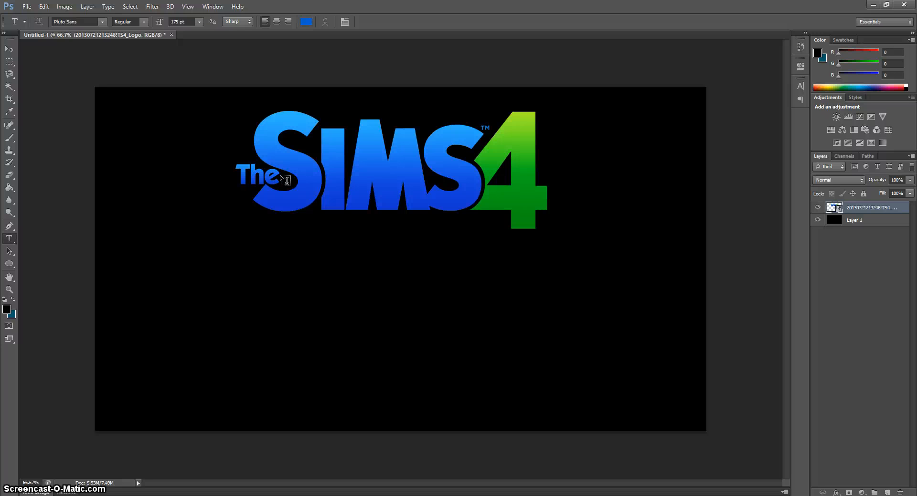
{"action": "mouse_move", "coordinate": [403, 124]}
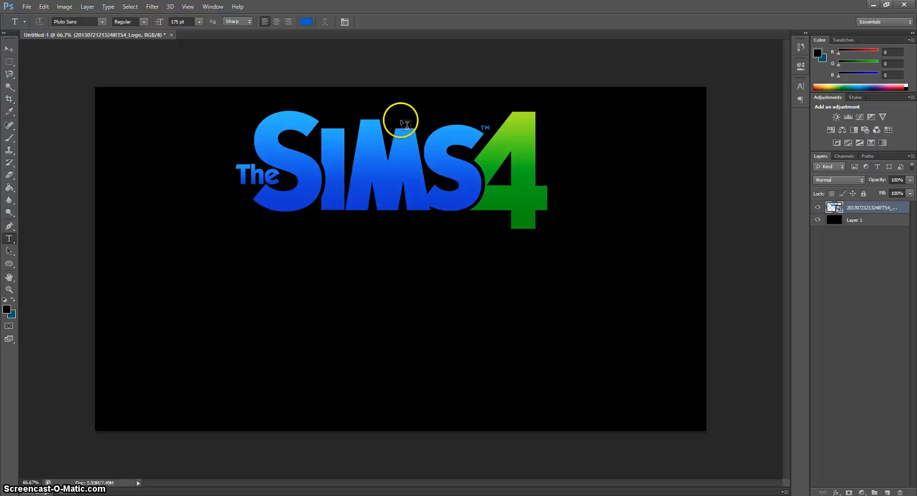
{"action": "mouse_move", "coordinate": [469, 193]}
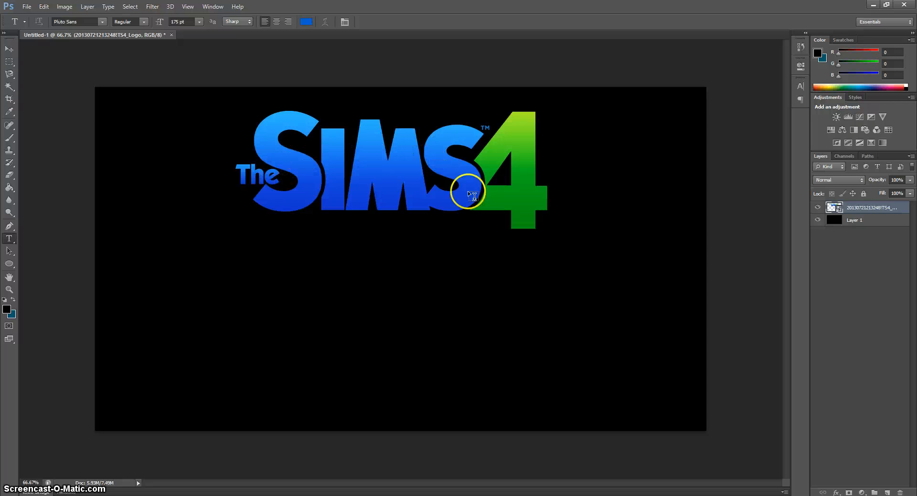
{"action": "mouse_move", "coordinate": [378, 240]}
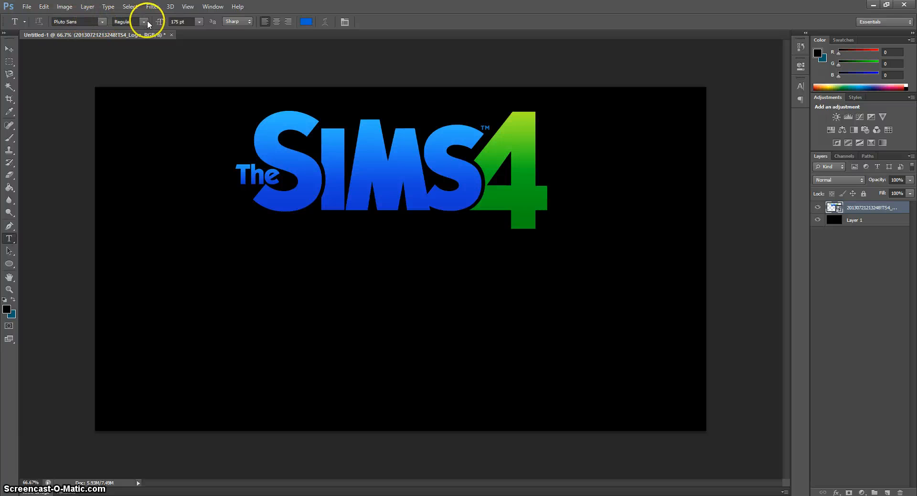
Choose Bold from the Pluto Sans font style list
{"action": "left_click", "coordinate": [144, 21]}
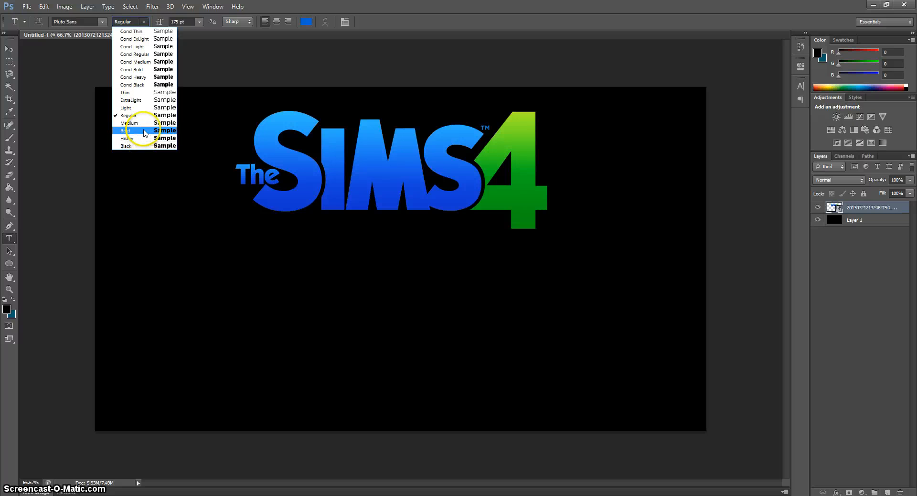
{"action": "mouse_move", "coordinate": [145, 131]}
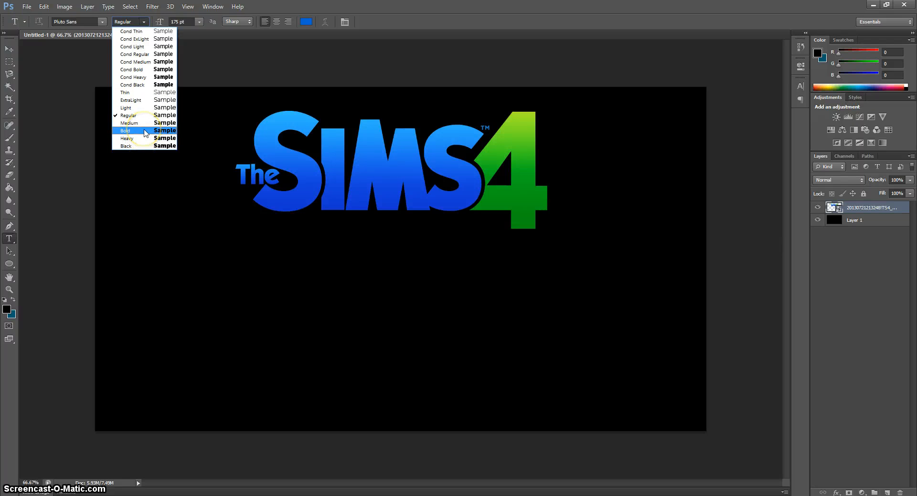
{"action": "left_click", "coordinate": [125, 130]}
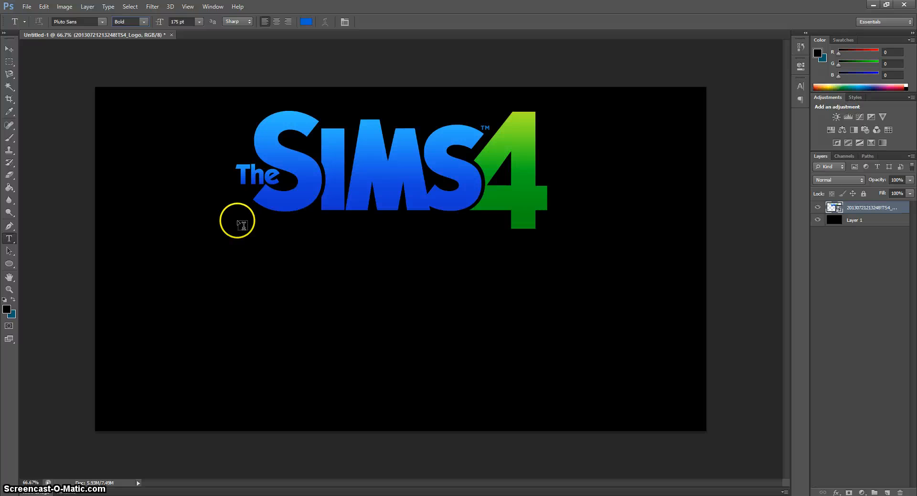
{"action": "mouse_move", "coordinate": [191, 303]}
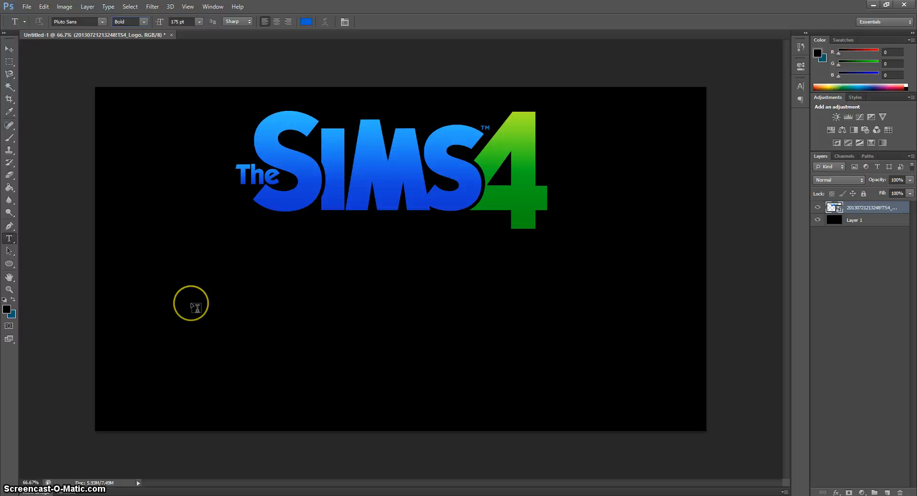
{"action": "left_click", "coordinate": [191, 303]}
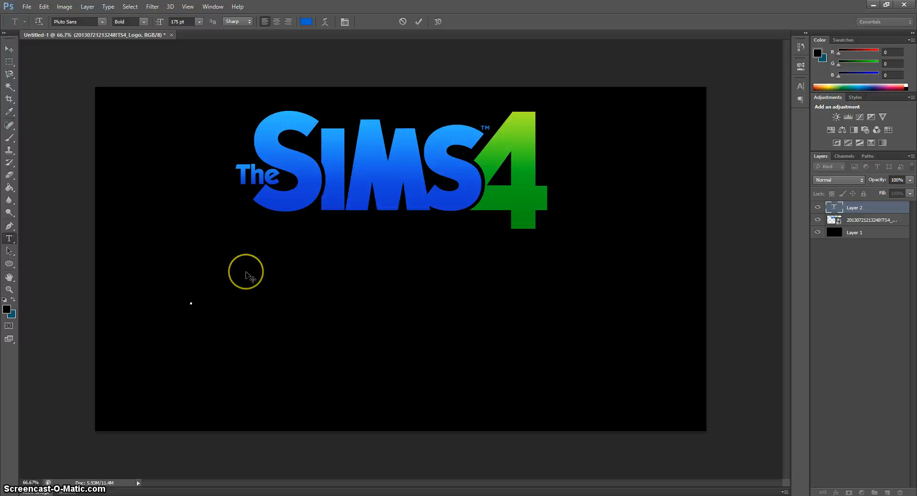
{"action": "type", "text": "JO"}
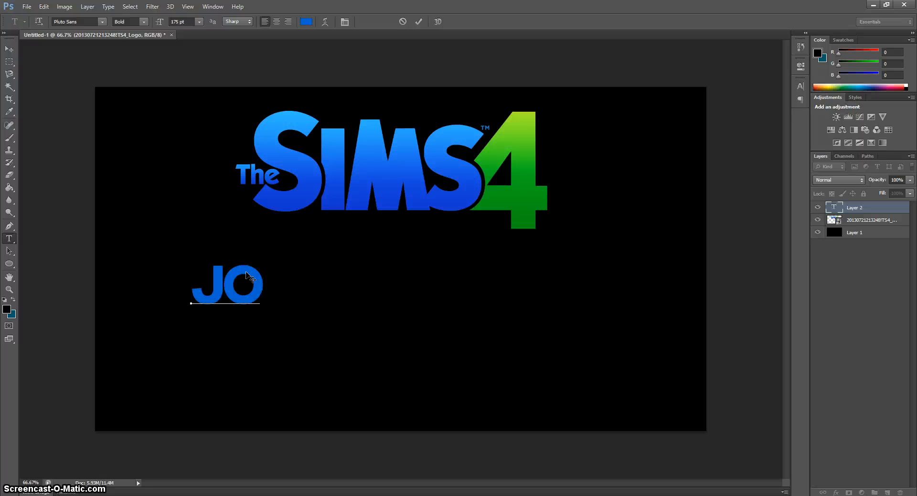
{"action": "type", "text": "NATHON"}
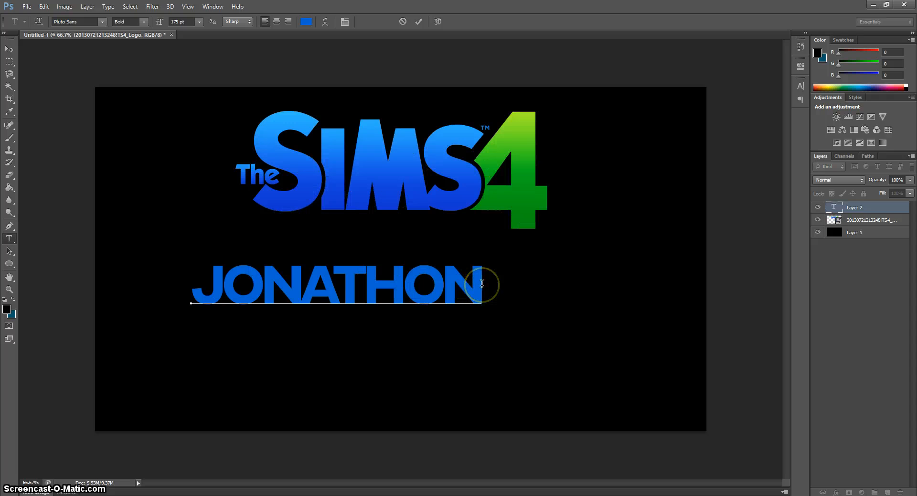
{"action": "type", "text": "SIMS 4"}
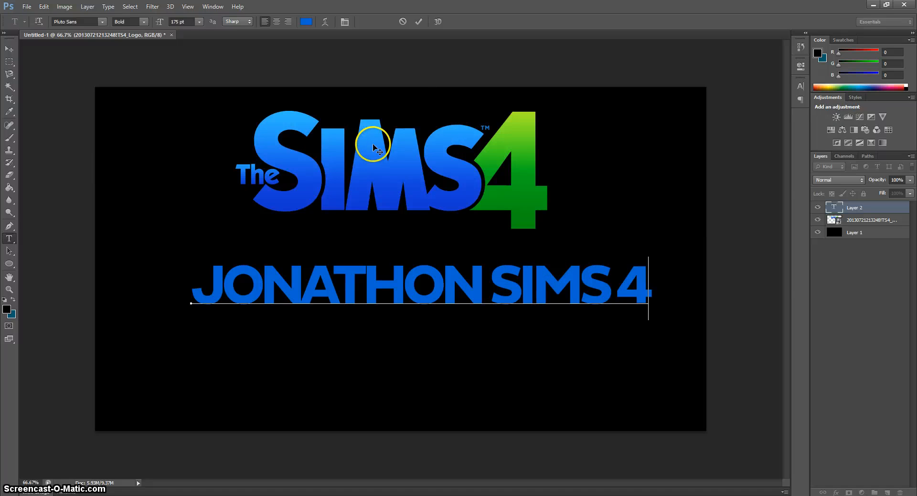
{"action": "mouse_move", "coordinate": [539, 293]}
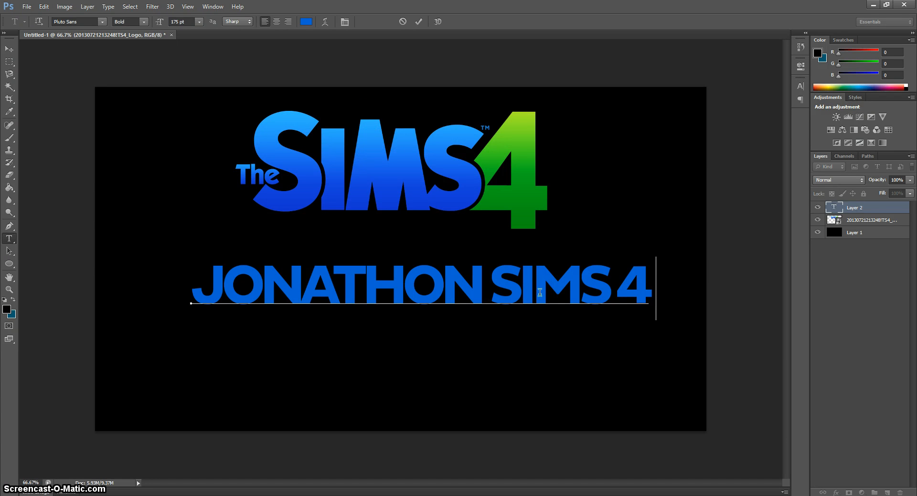
{"action": "mouse_move", "coordinate": [682, 278]}
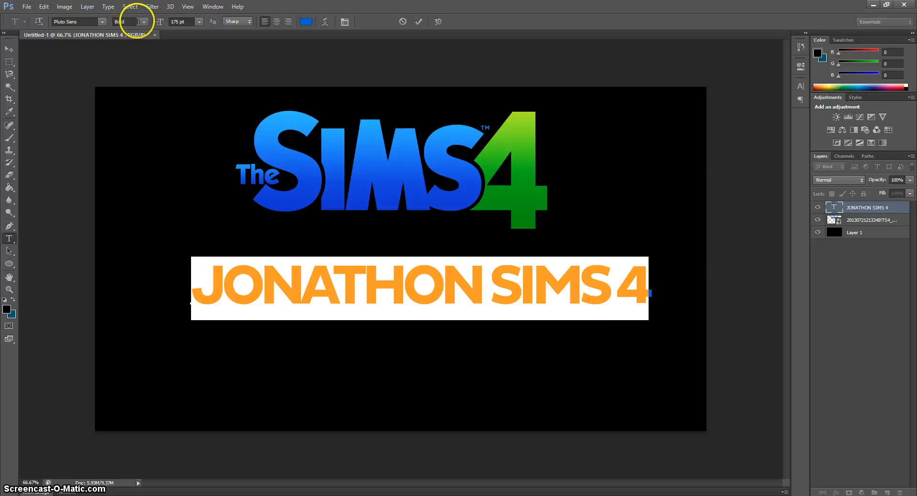
{"action": "left_click", "coordinate": [123, 22]}
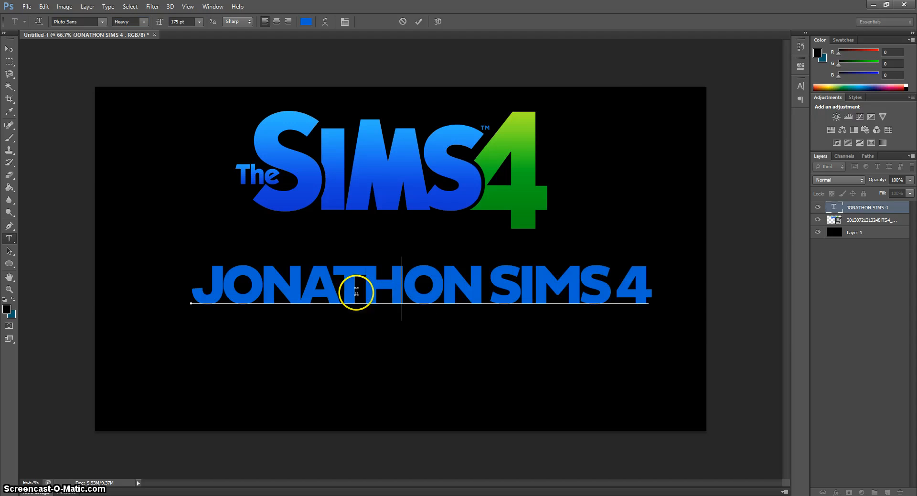
{"action": "mouse_move", "coordinate": [788, 254]}
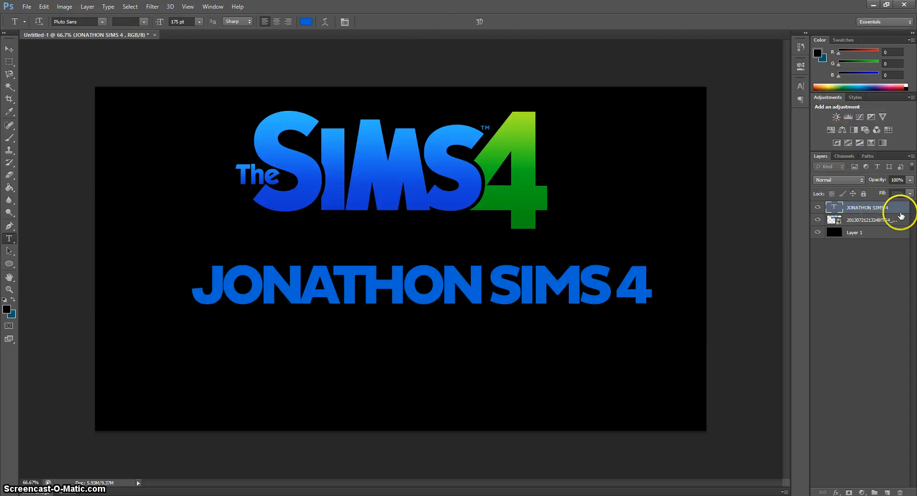
Add a Gradient Overlay to the text, with a stop sampled from the logo's light blue
{"action": "double_click", "coordinate": [872, 207]}
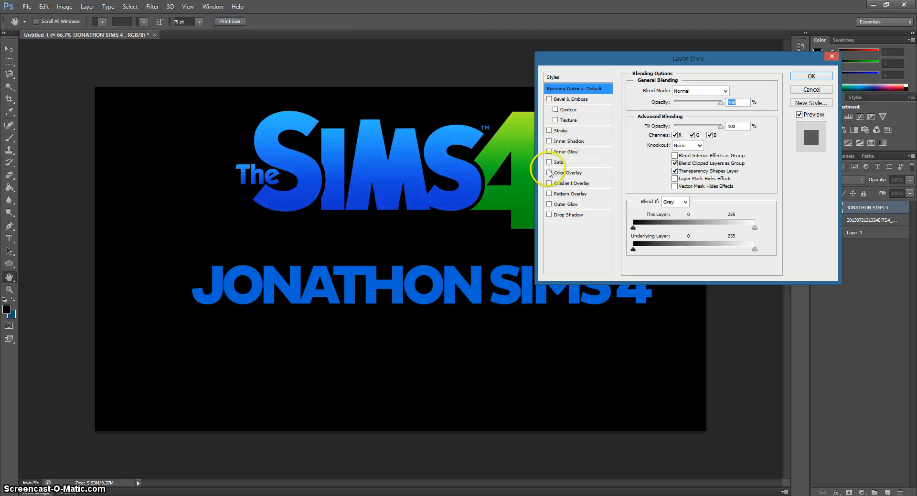
{"action": "left_click", "coordinate": [549, 183]}
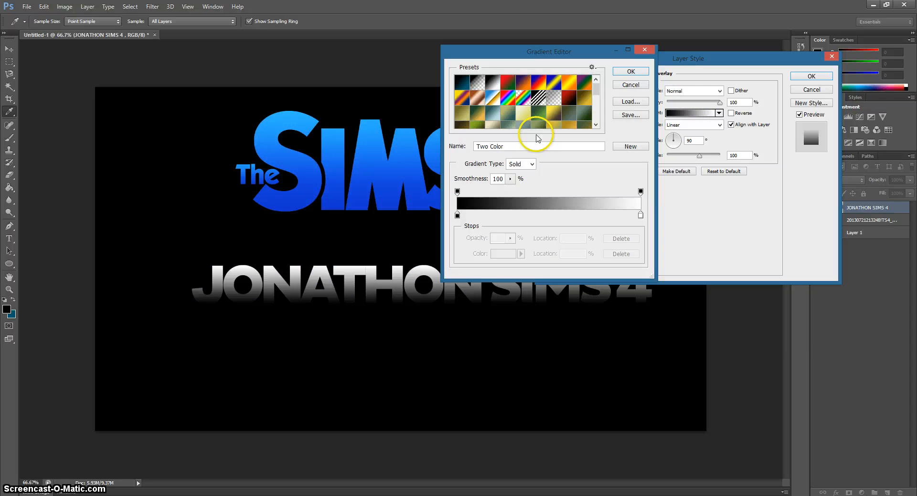
{"action": "left_click", "coordinate": [498, 250]}
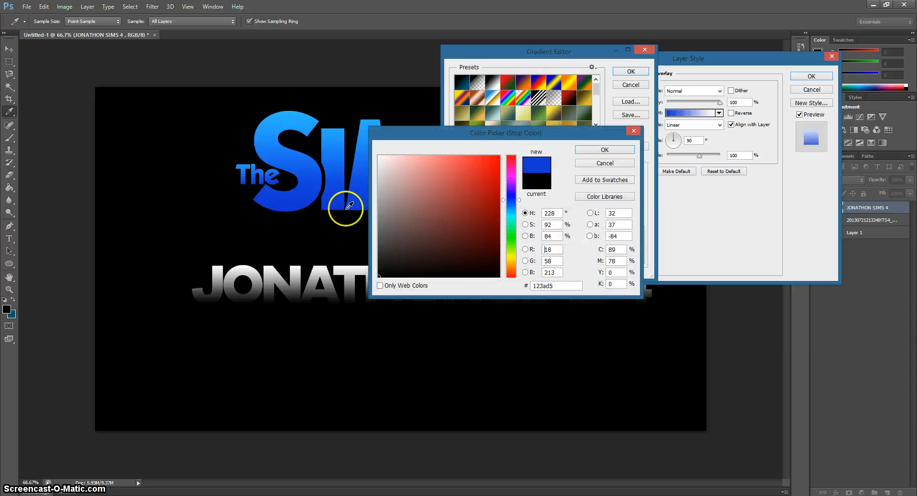
{"action": "left_click", "coordinate": [604, 149]}
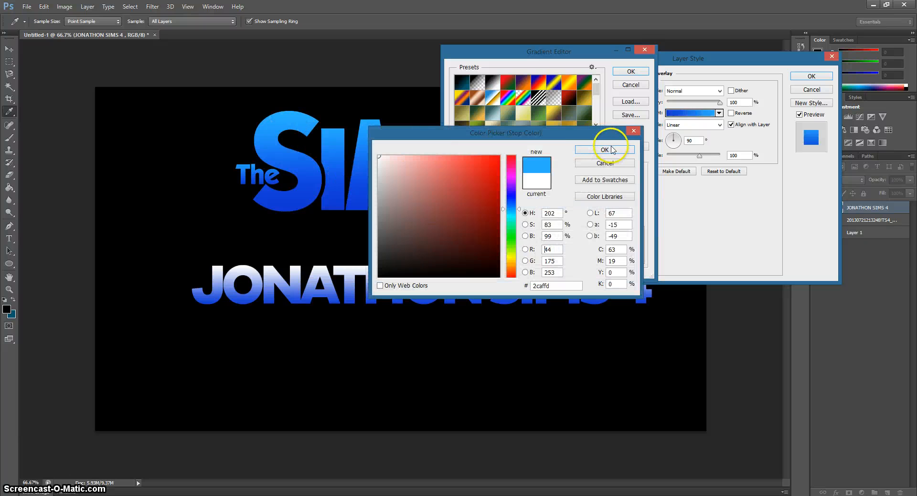
{"action": "left_click", "coordinate": [604, 150]}
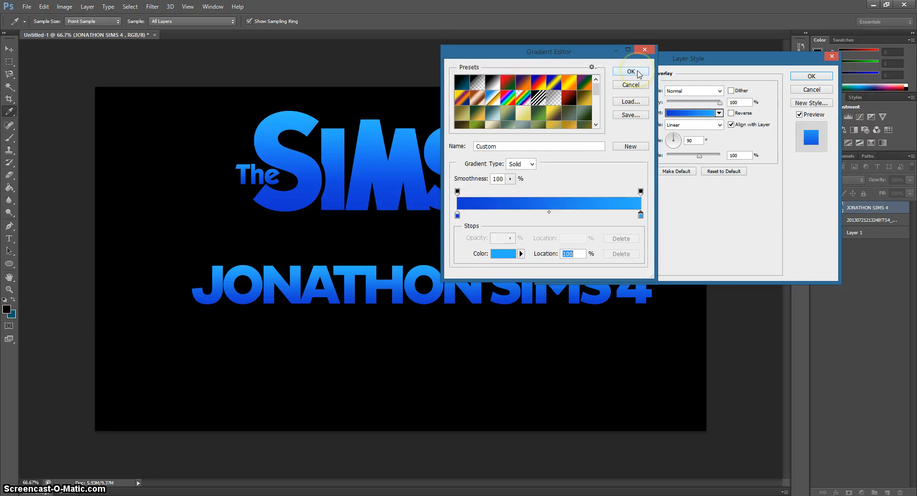
{"action": "left_click", "coordinate": [631, 71]}
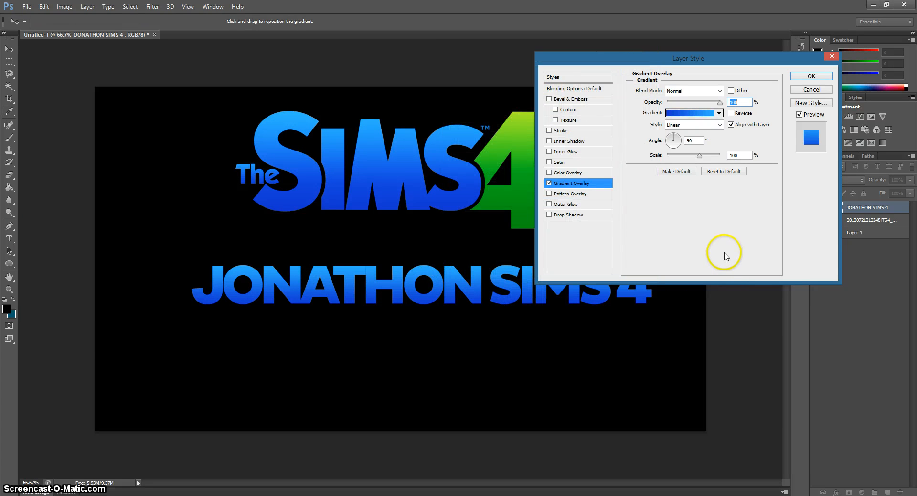
{"action": "mouse_move", "coordinate": [719, 251]}
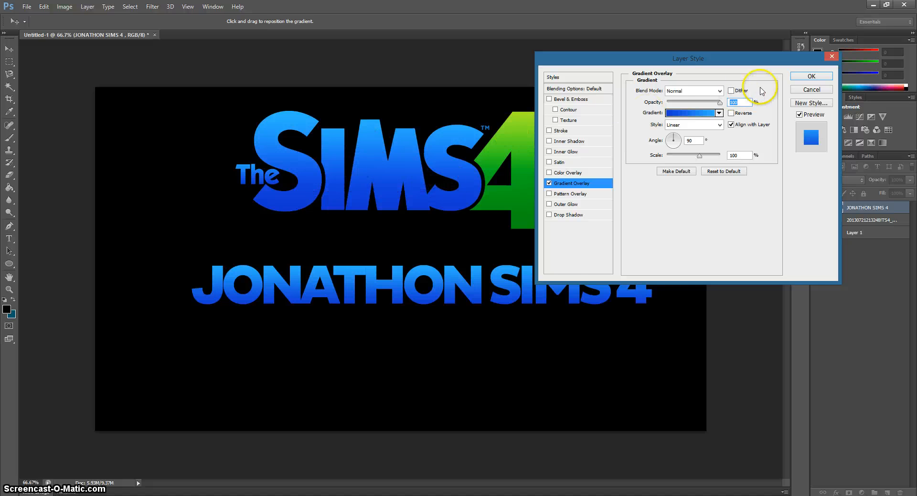
{"action": "left_click", "coordinate": [810, 76]}
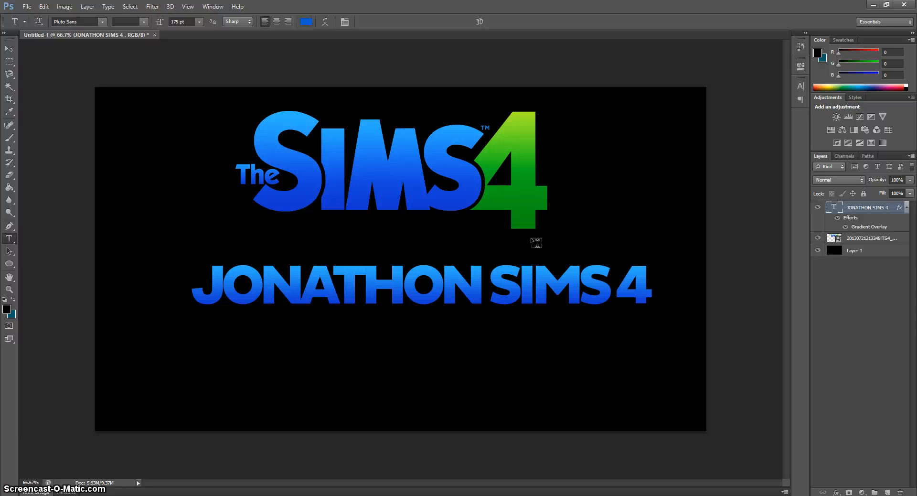
{"action": "mouse_move", "coordinate": [233, 48]}
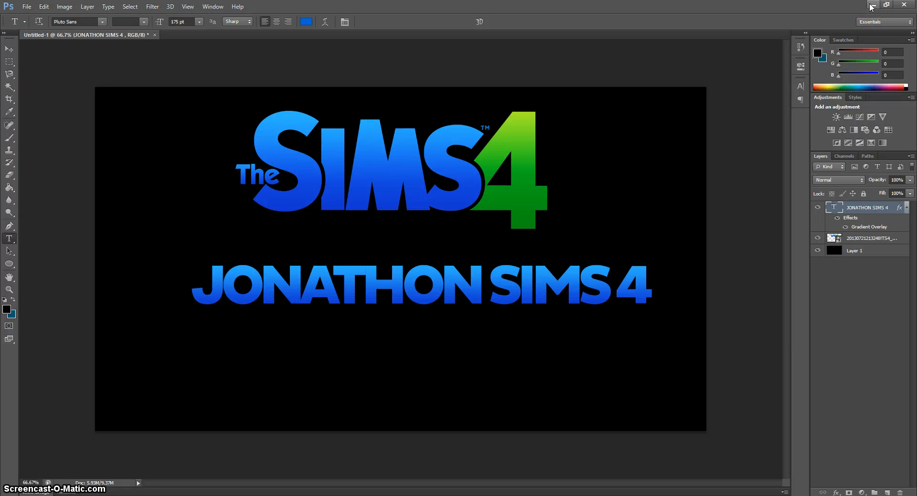
{"action": "left_click", "coordinate": [871, 6]}
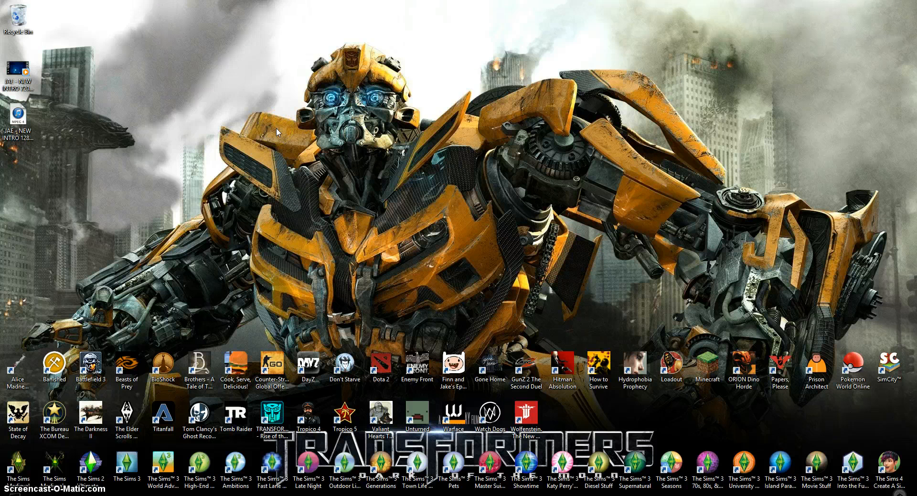
{"action": "mouse_move", "coordinate": [277, 131]}
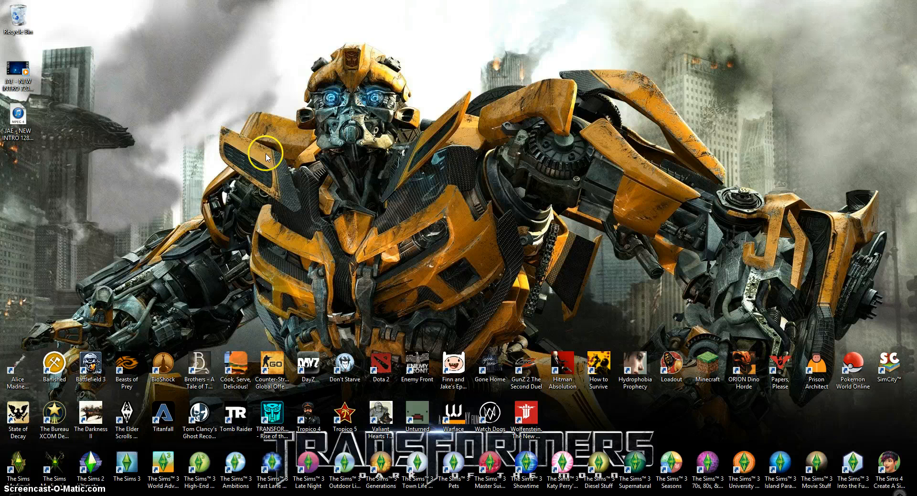
{"action": "mouse_move", "coordinate": [372, 120]}
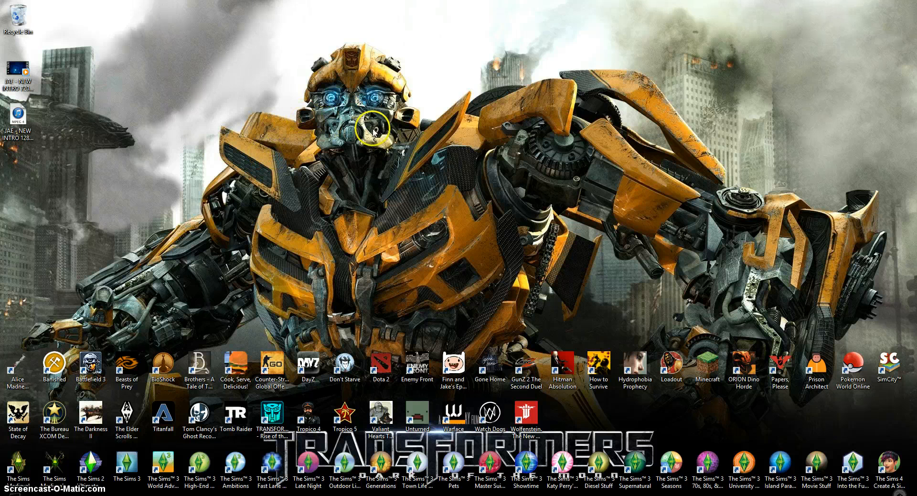